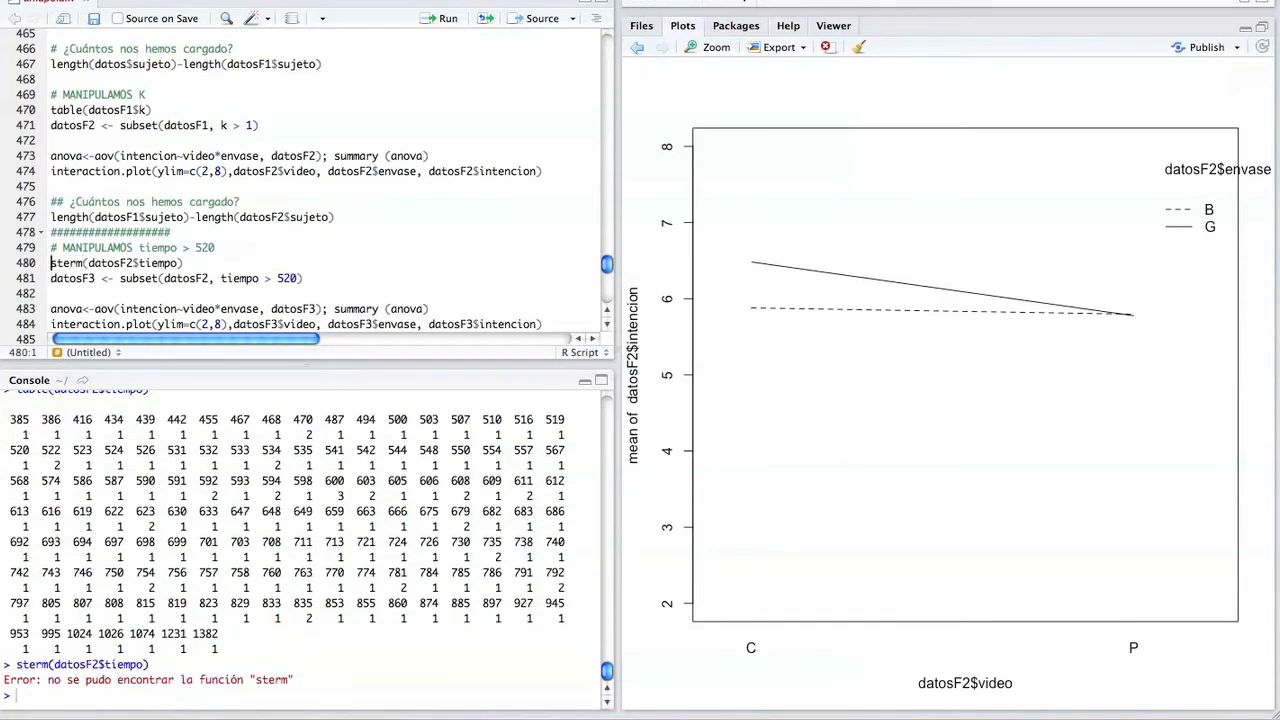
{"action": "left_click", "coordinate": [63, 263]}
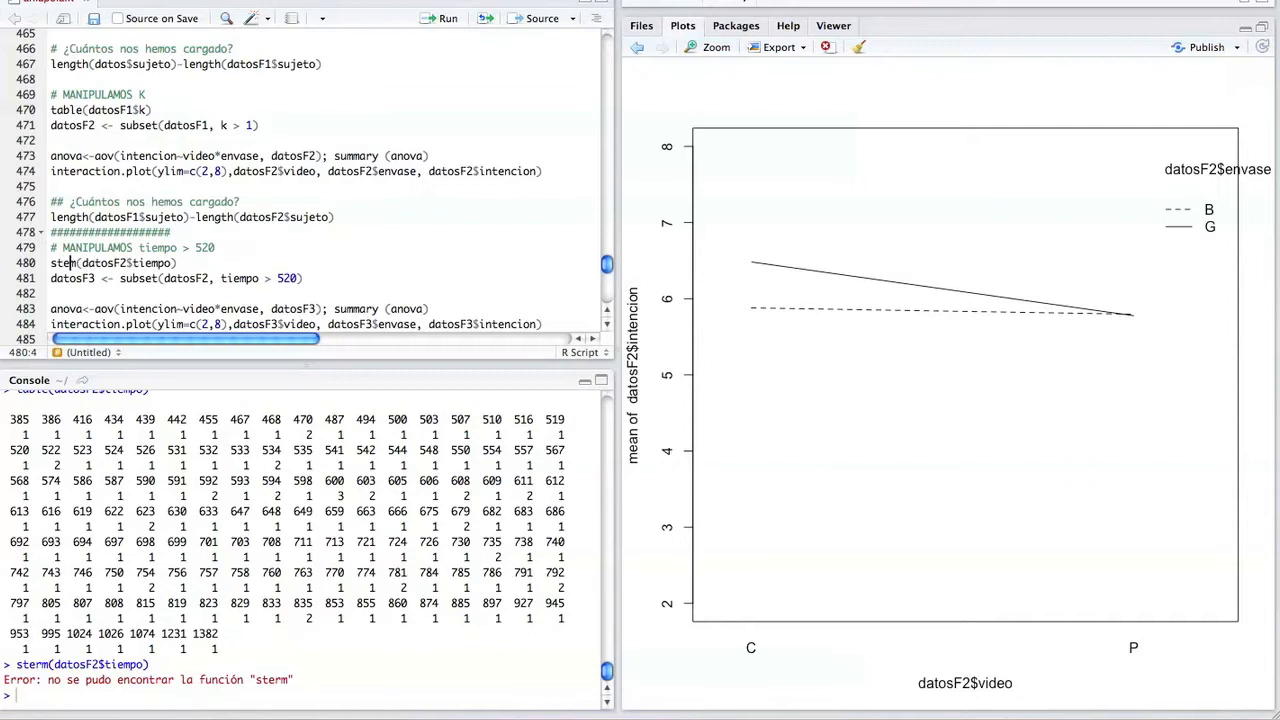